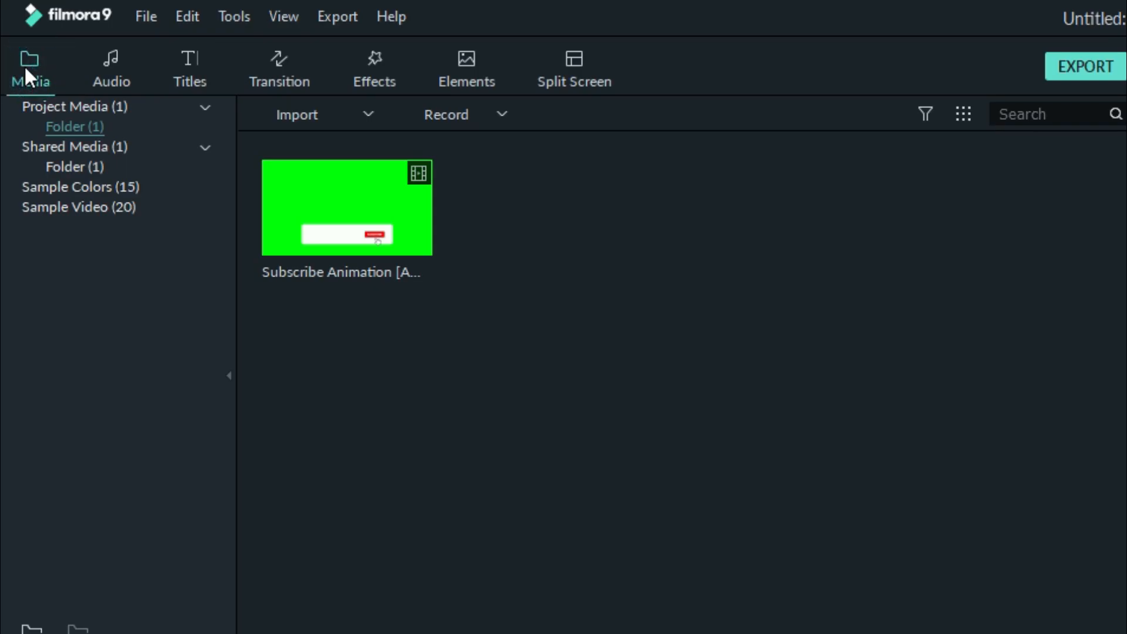
Start importing media files and browse to the Desktop folder.
left_click(296, 115)
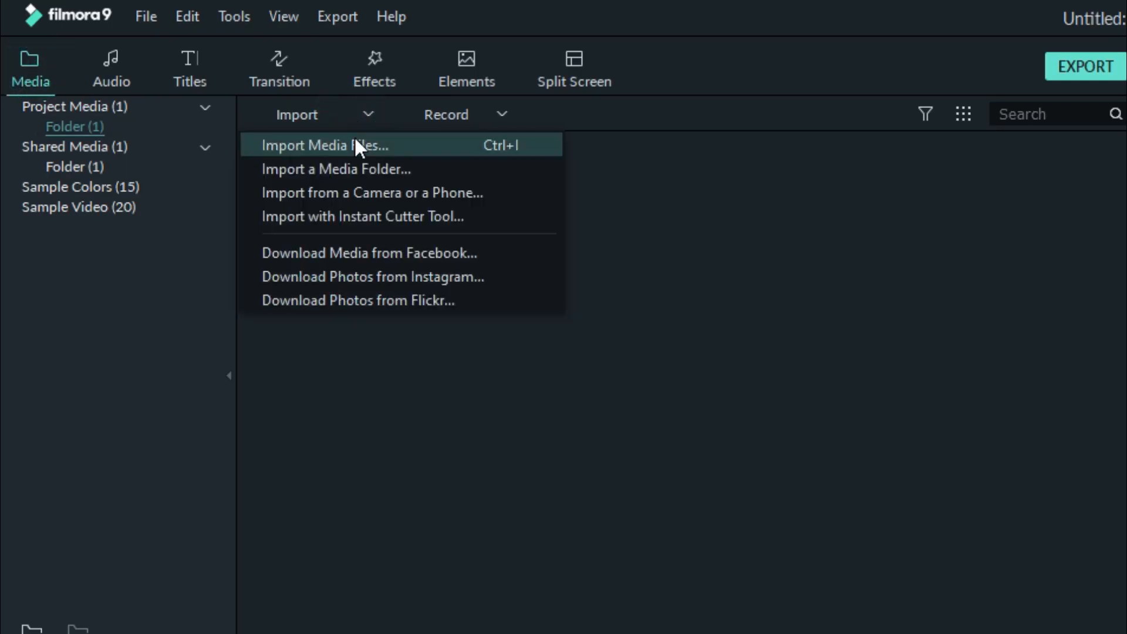
left_click(323, 145)
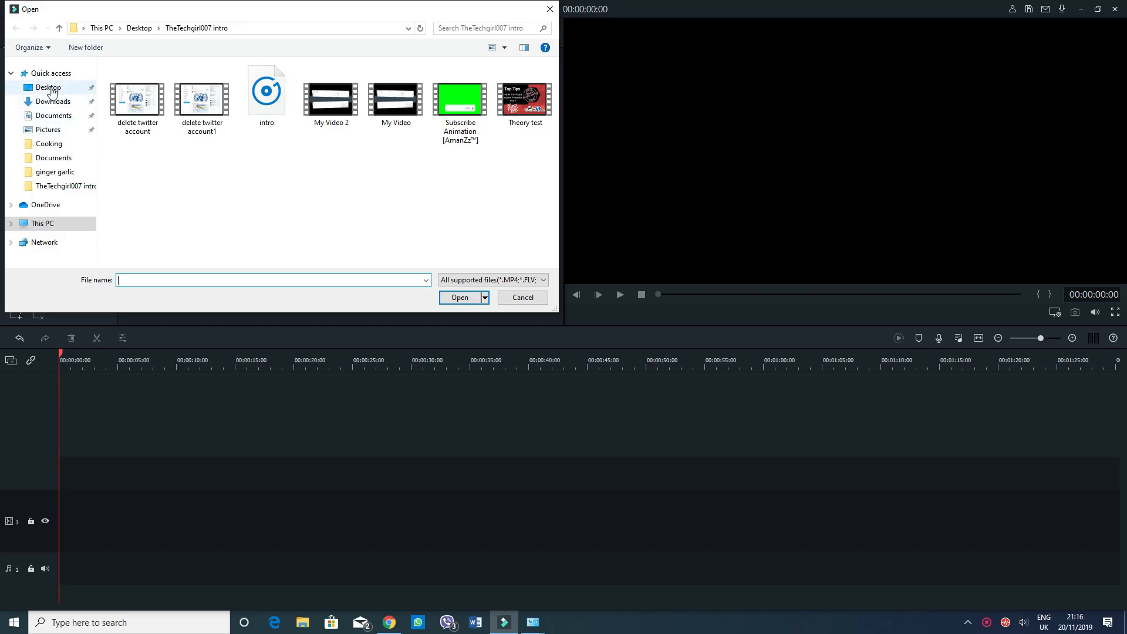
left_click(48, 87)
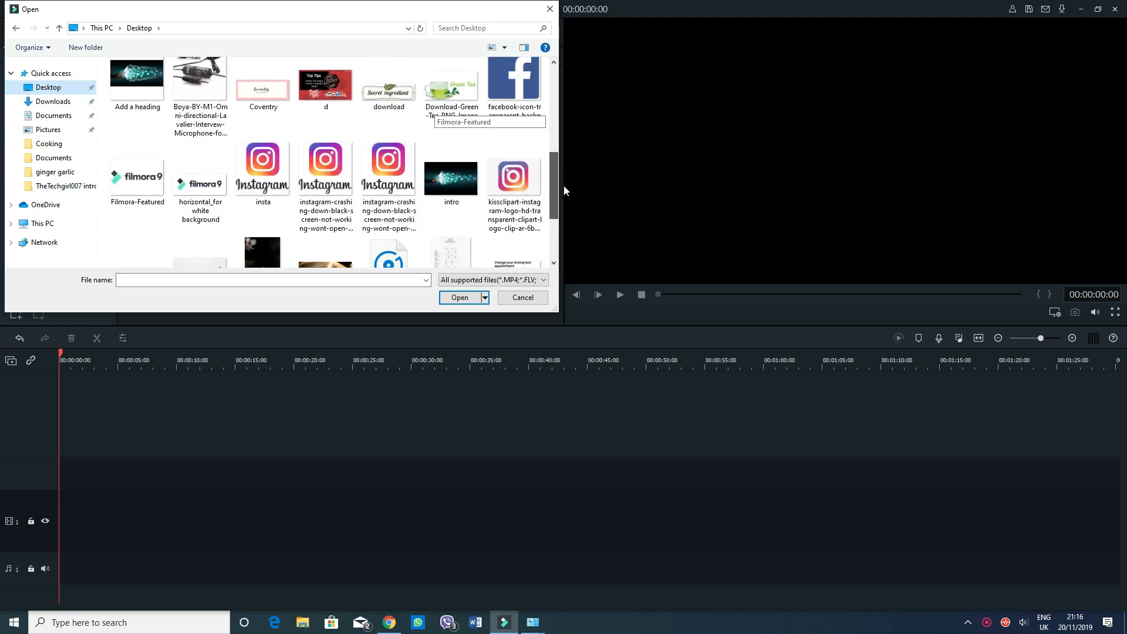
mouse_move(263, 158)
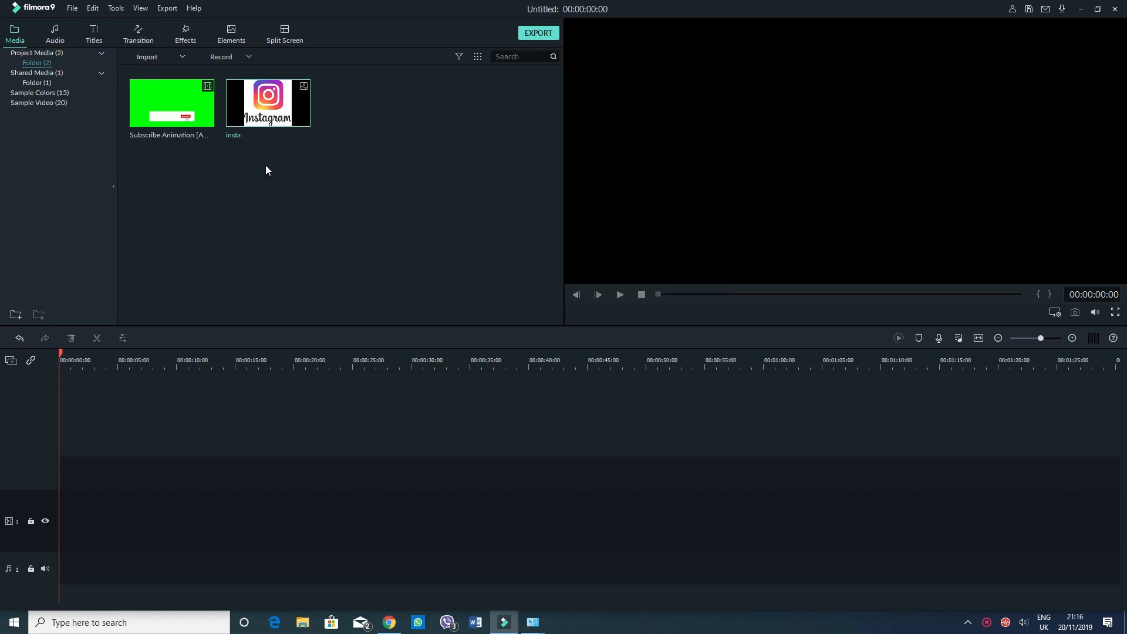
mouse_move(165, 307)
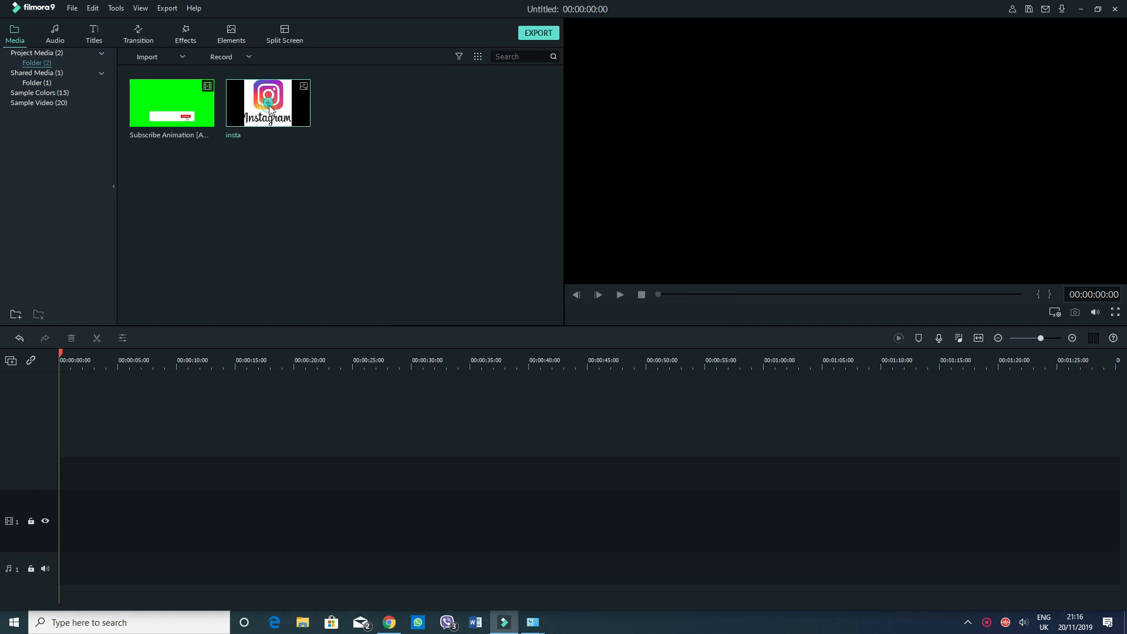
Drag the insta logo image onto the start of video track 1.
left_click_drag(267, 102, 88, 518)
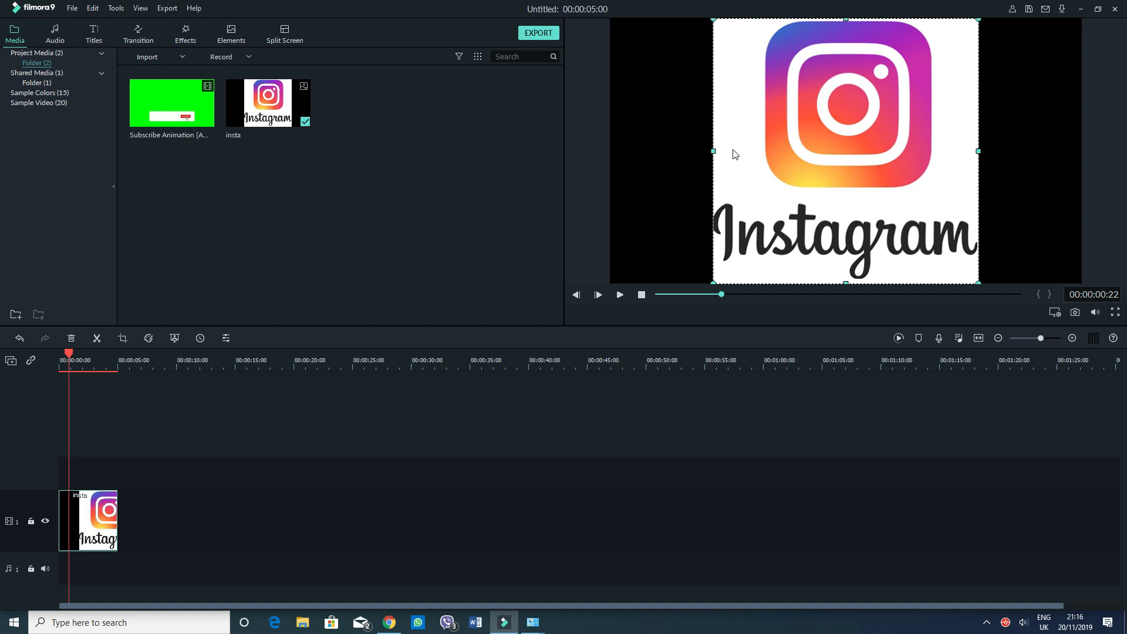
mouse_move(793, 192)
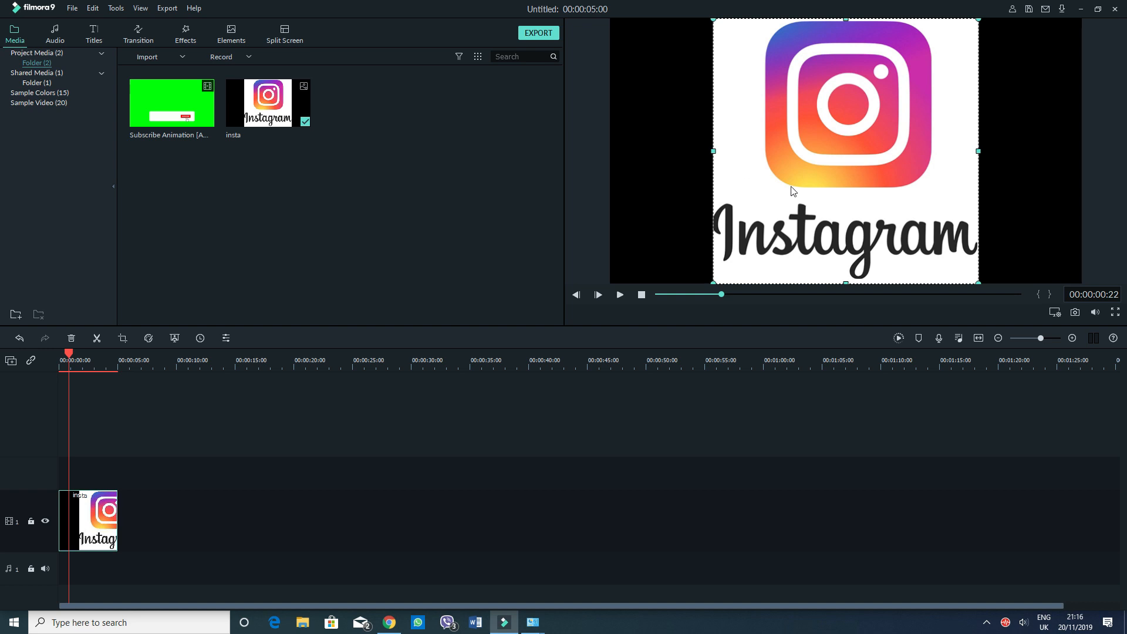
mouse_move(769, 214)
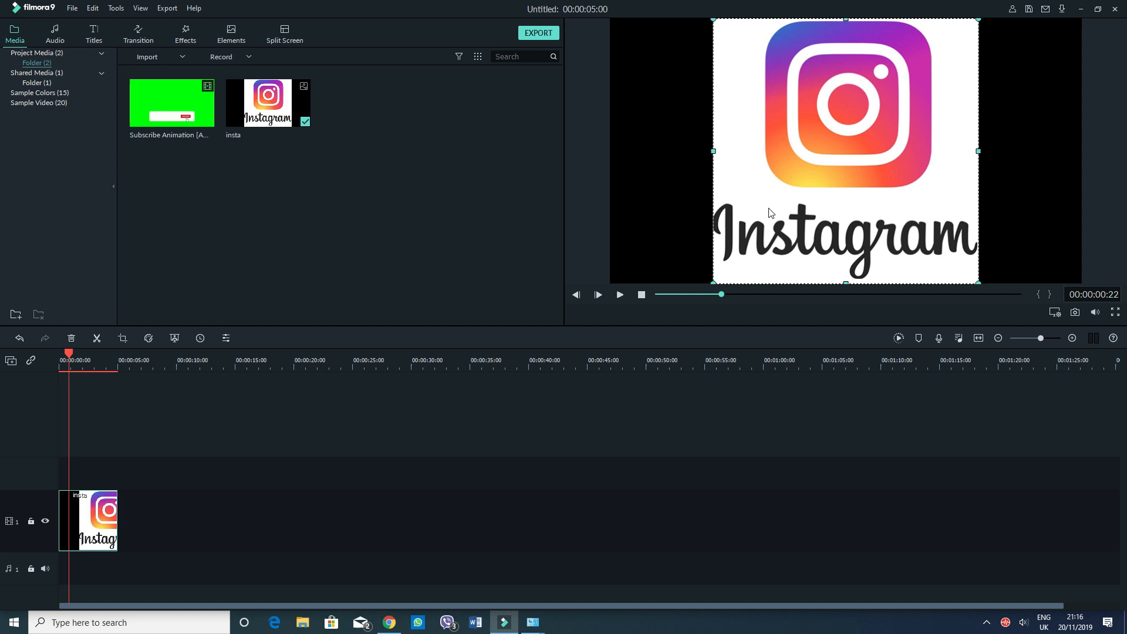
mouse_move(643, 234)
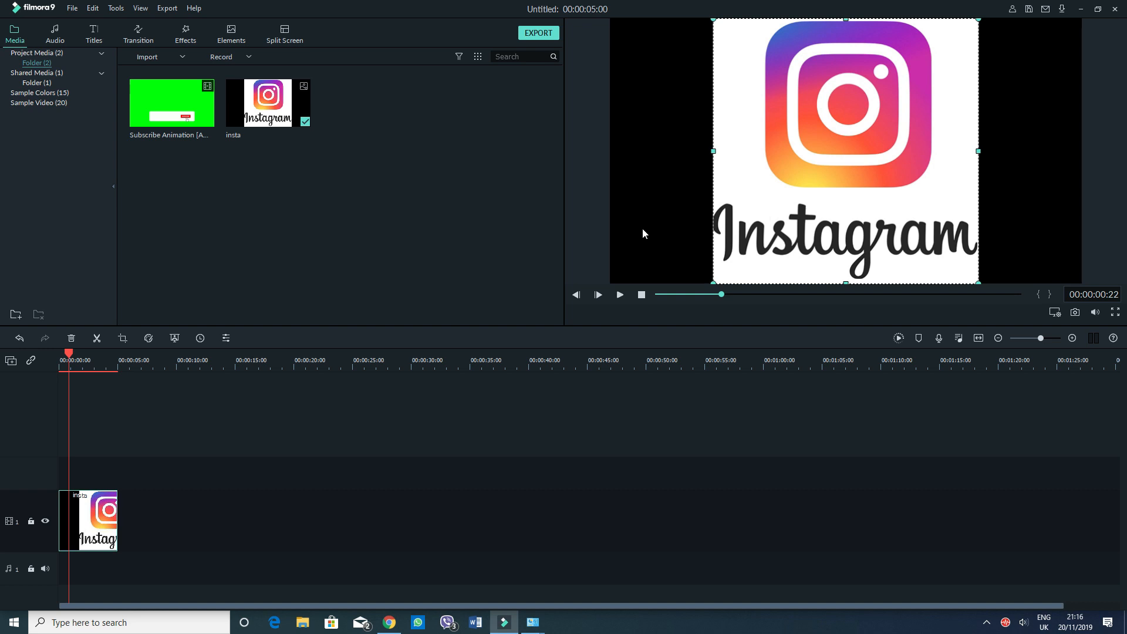
mouse_move(772, 113)
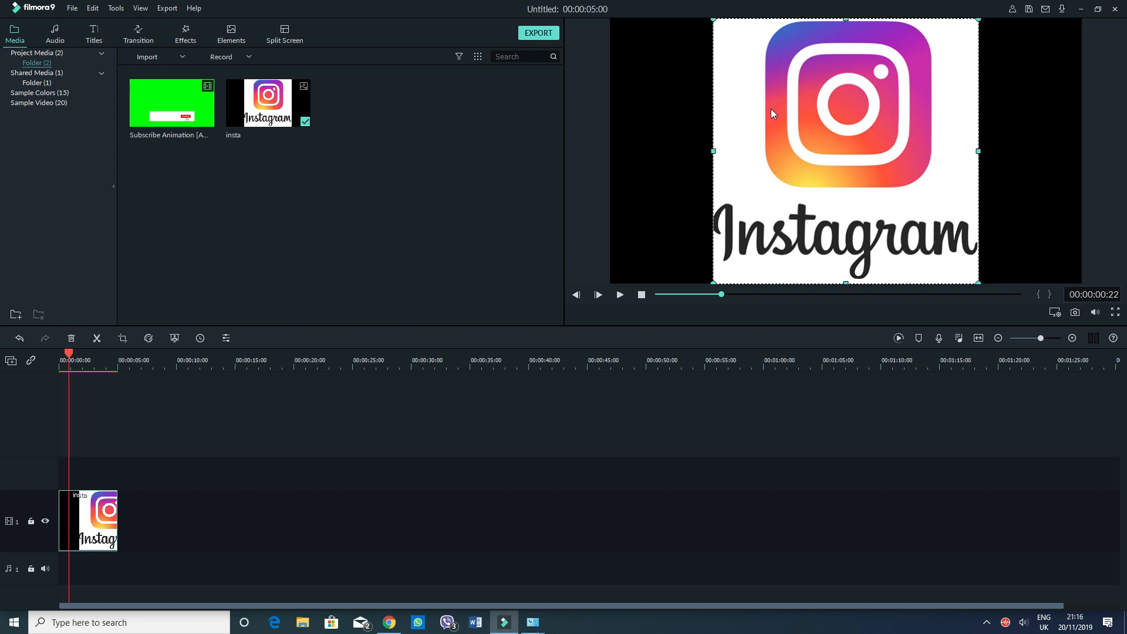
mouse_move(732, 131)
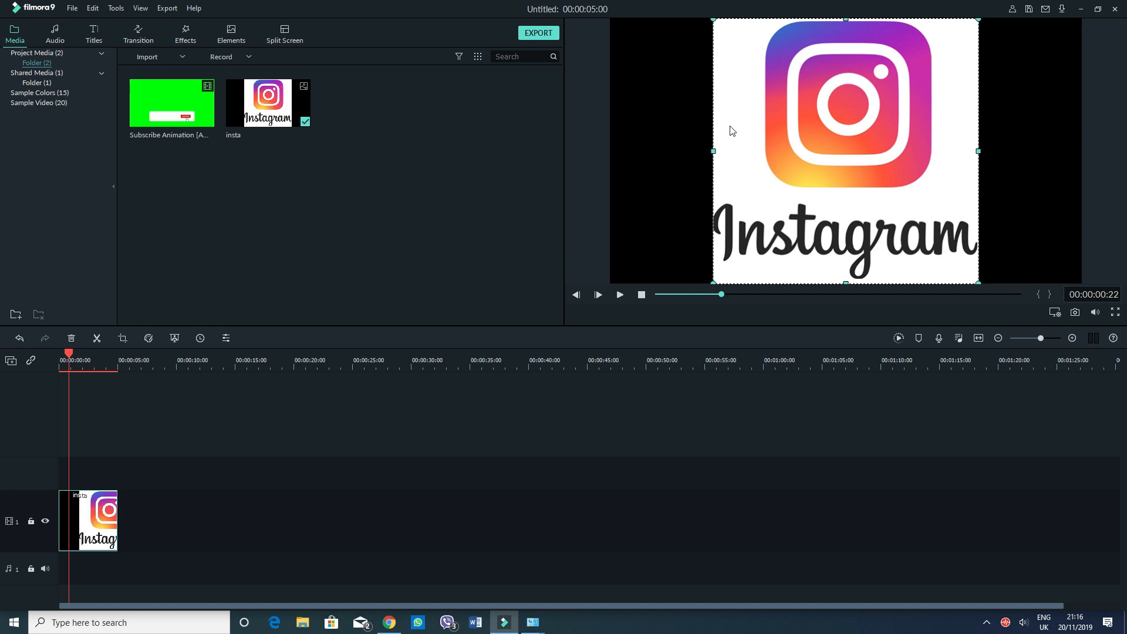
mouse_move(736, 142)
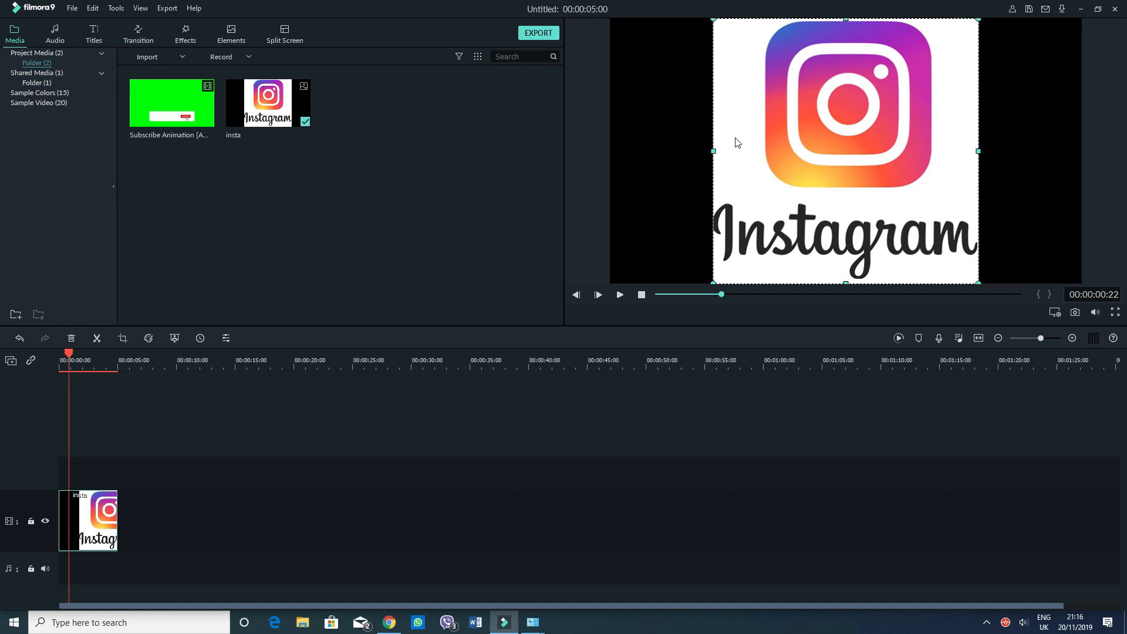
mouse_move(151, 149)
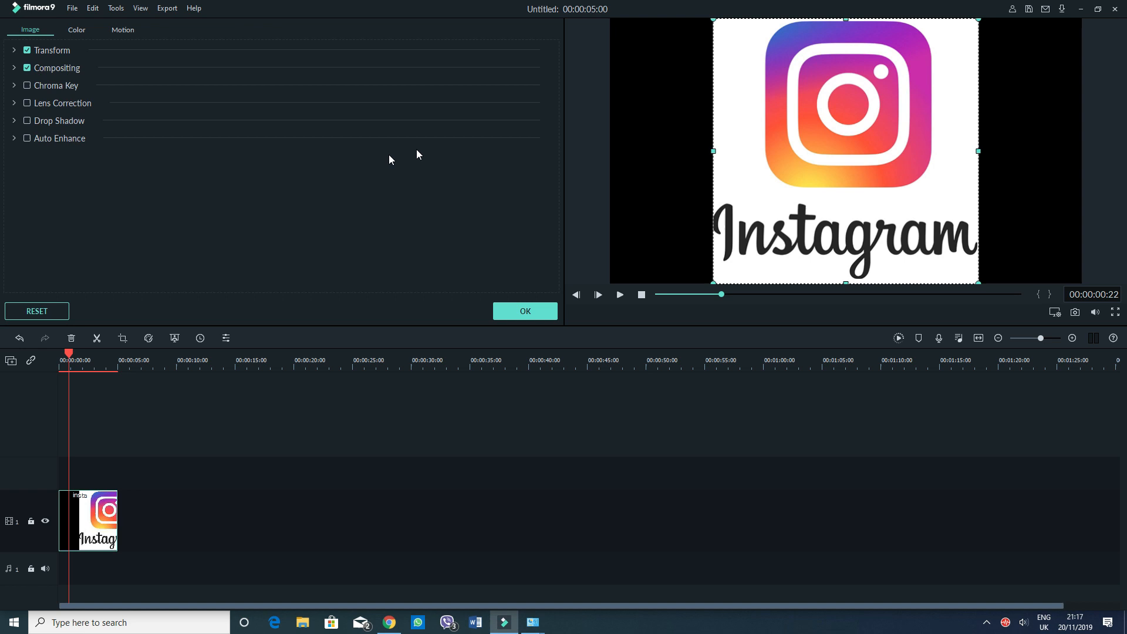
mouse_move(85, 107)
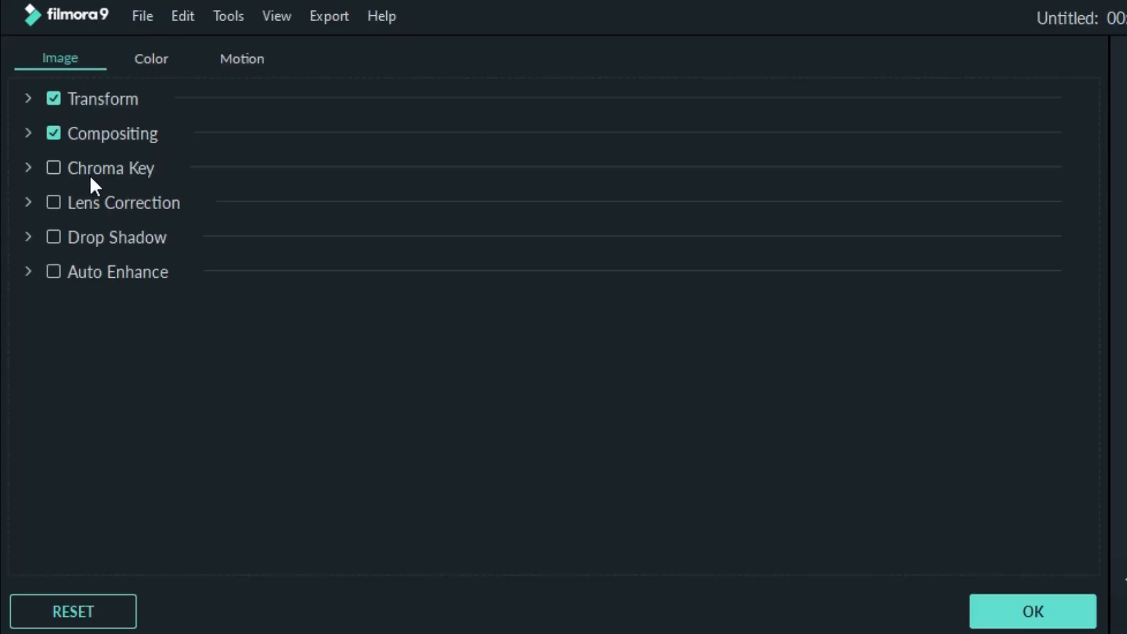
Enable Chroma Key on the logo clip, reposition the logo in the frame, and confirm.
left_click(53, 168)
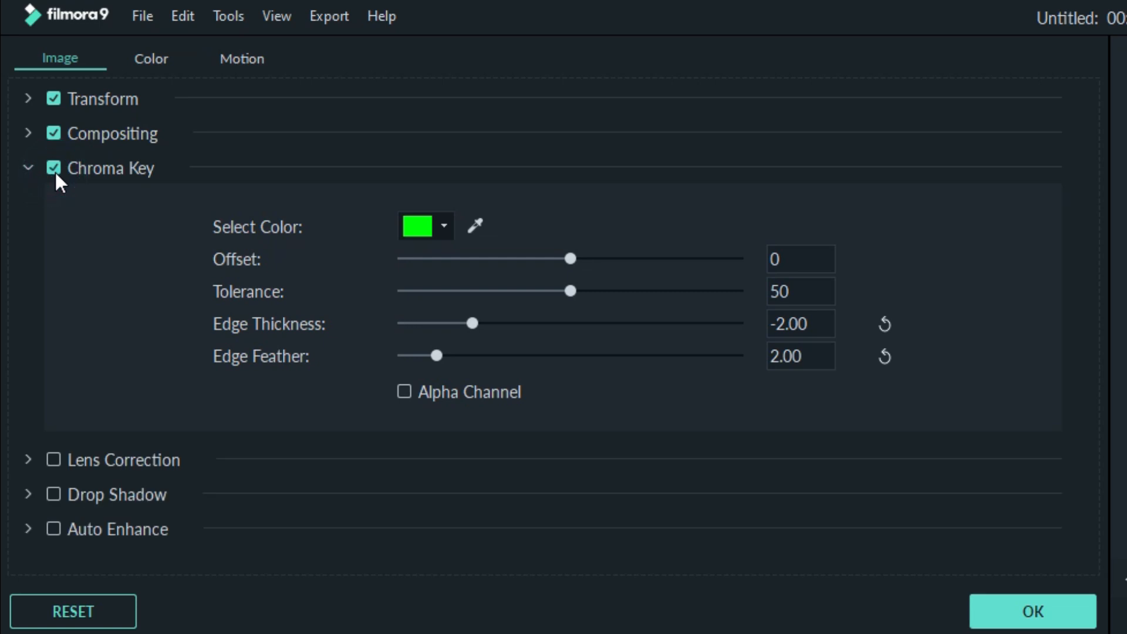
mouse_move(426, 237)
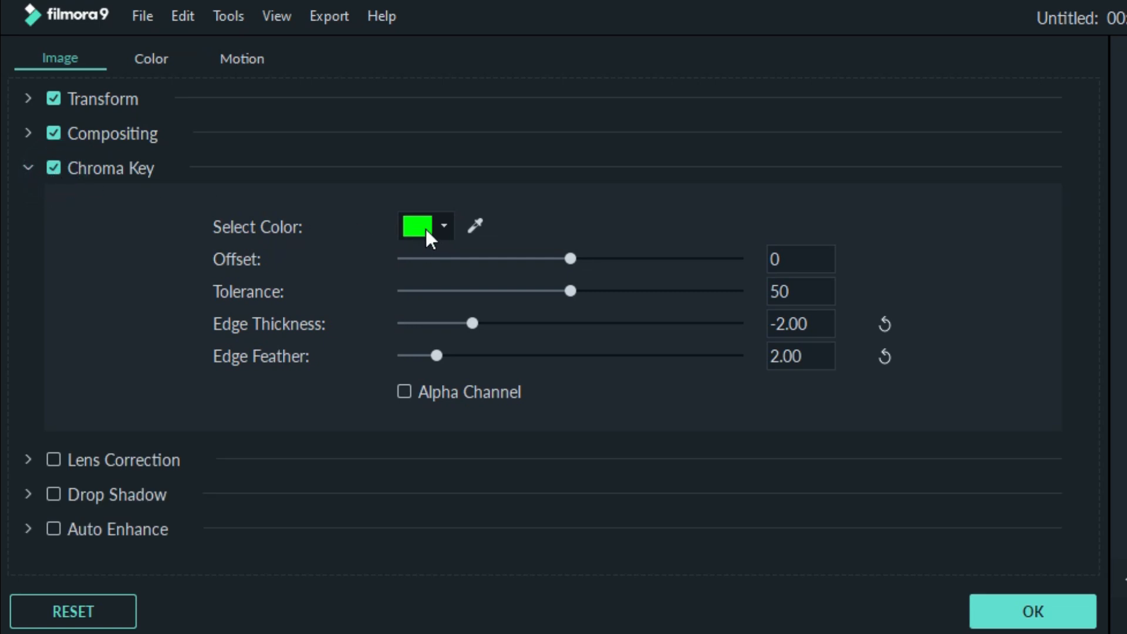
mouse_move(476, 225)
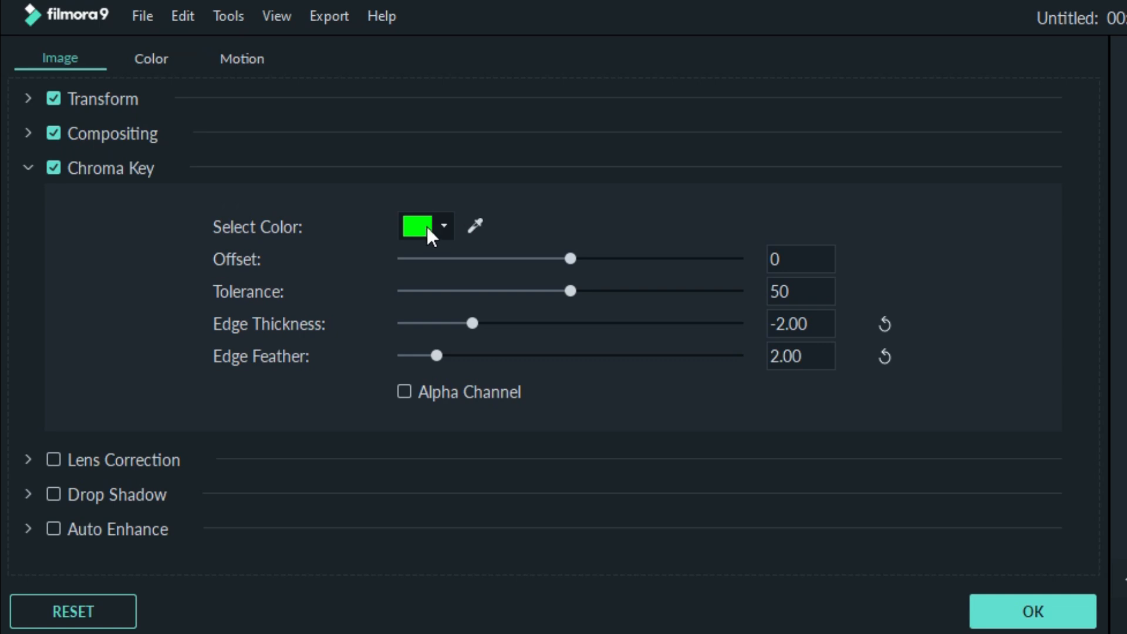
mouse_move(429, 243)
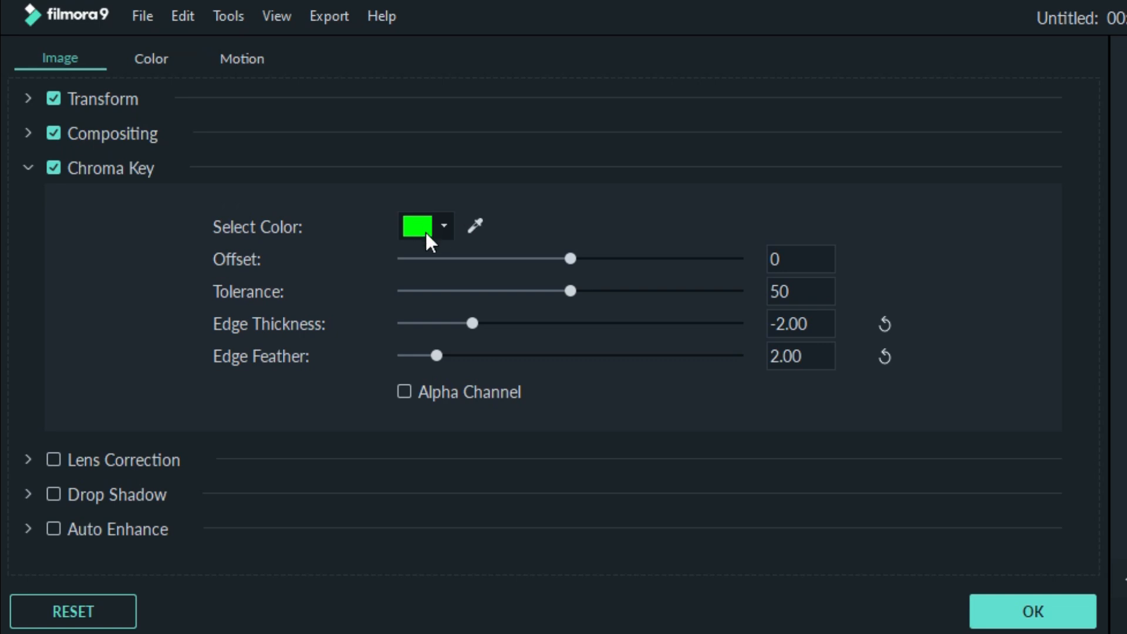
mouse_move(477, 236)
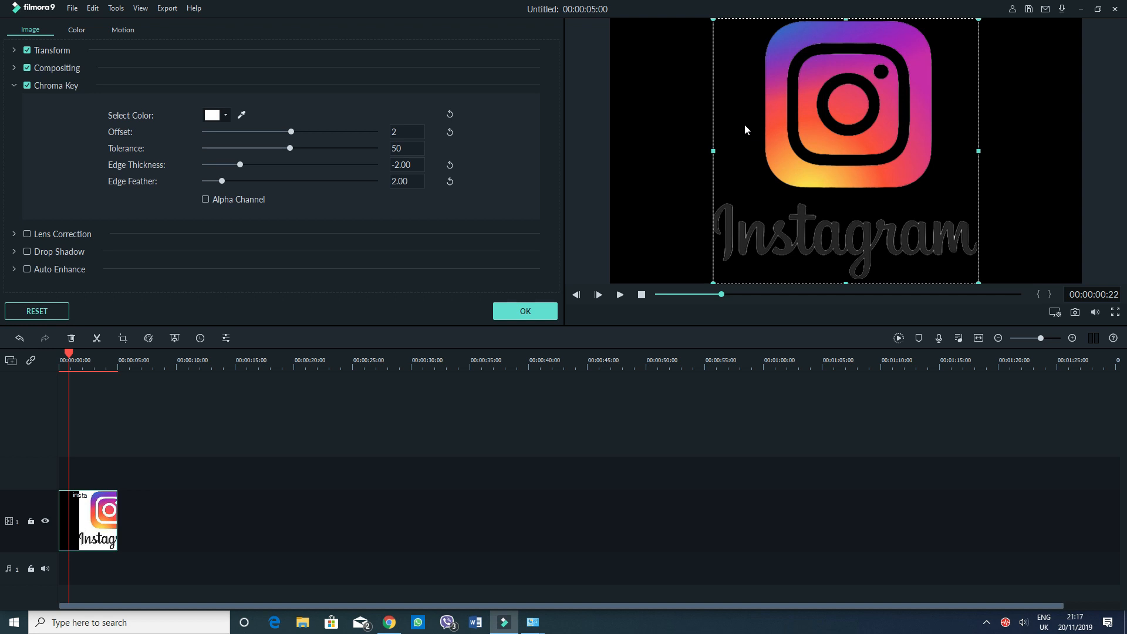
mouse_move(212, 123)
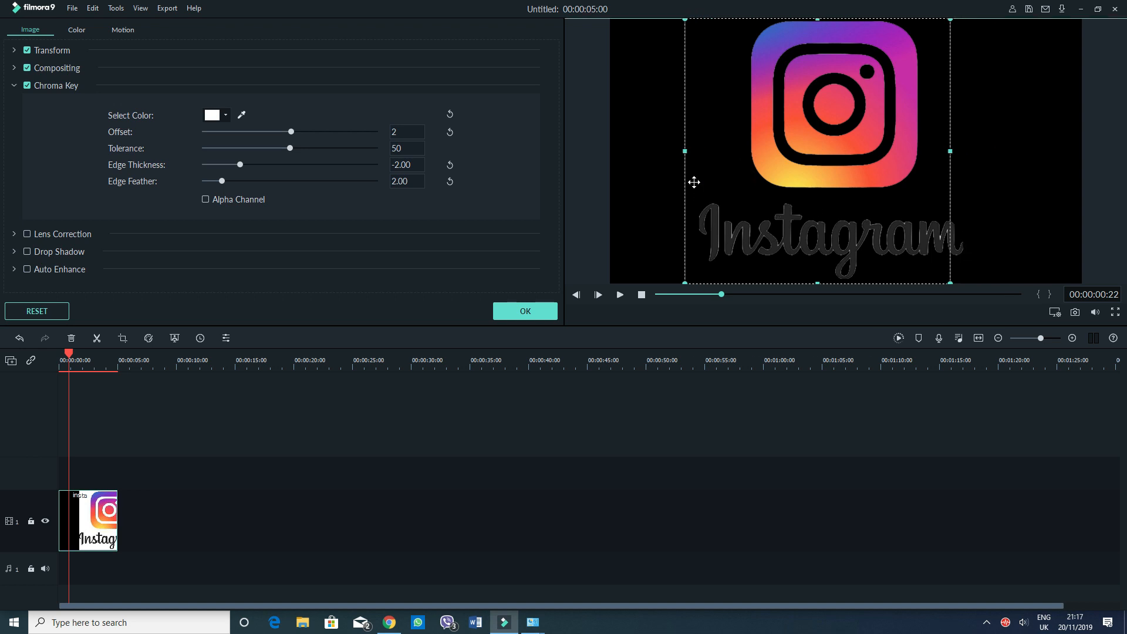
left_click_drag(694, 181, 753, 175)
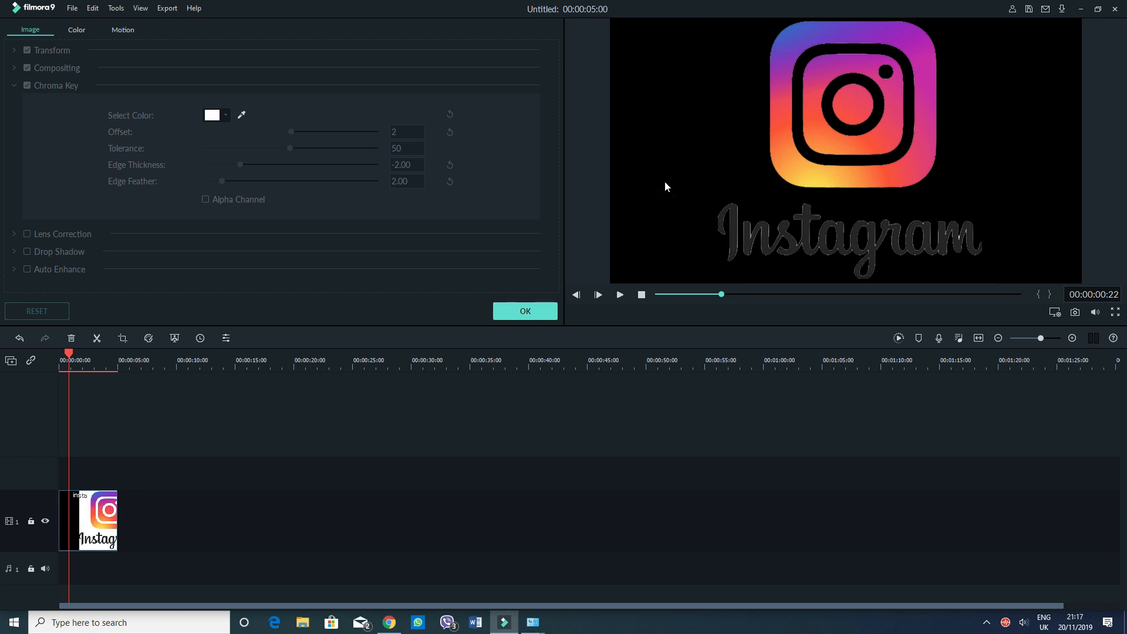
mouse_move(70, 416)
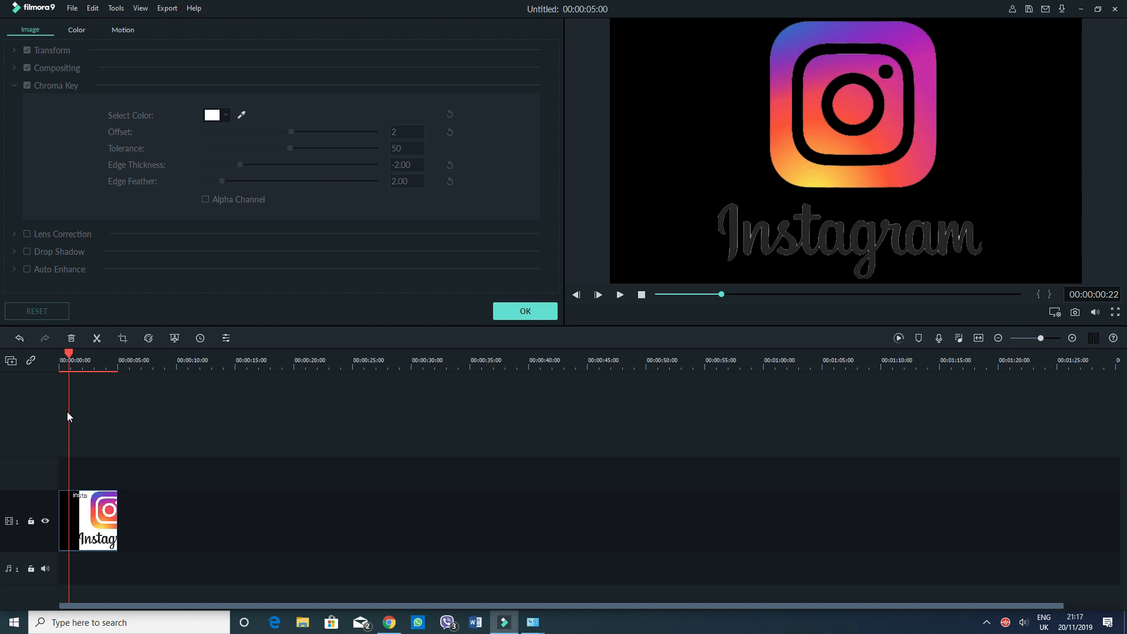
left_click(525, 310)
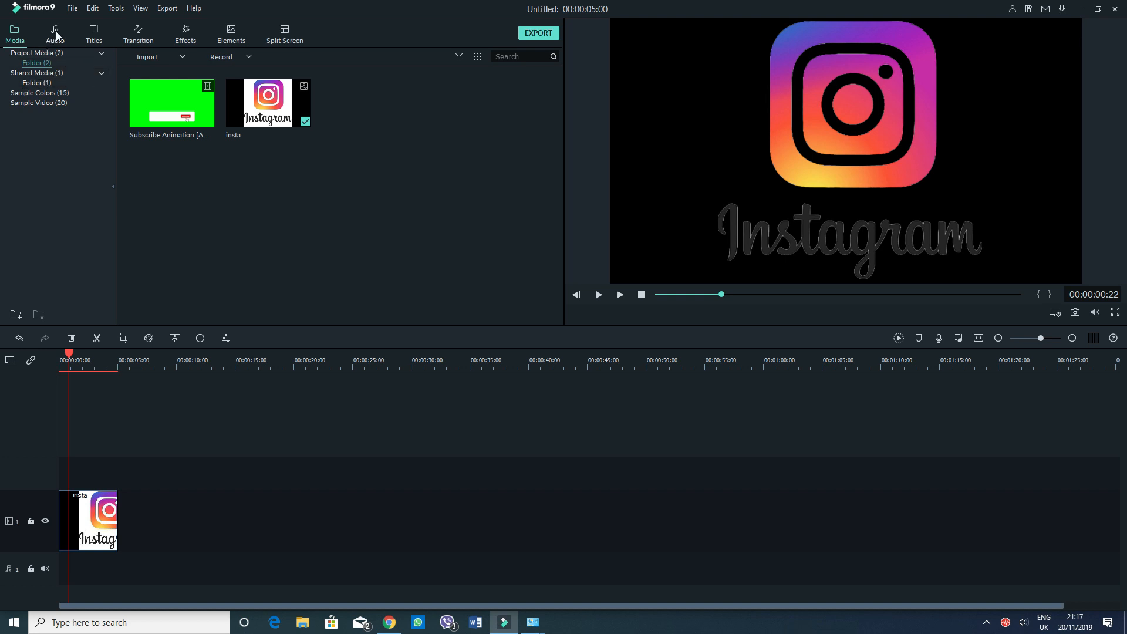
Import the microphone video 20191111_221944 from the Desktop into the media library.
left_click(147, 57)
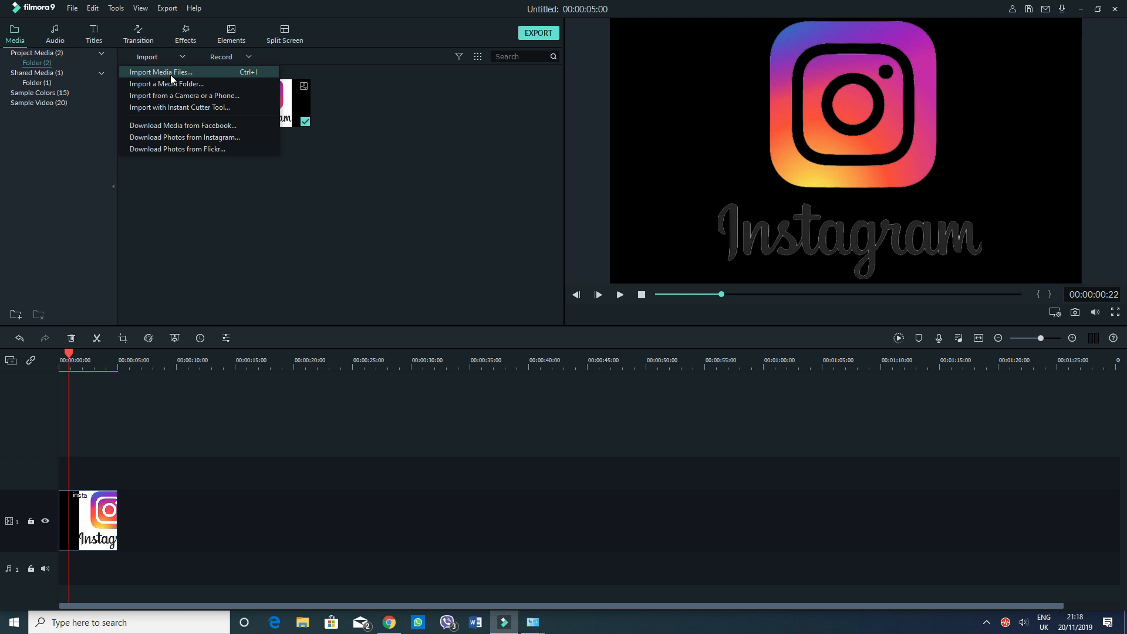
left_click(160, 71)
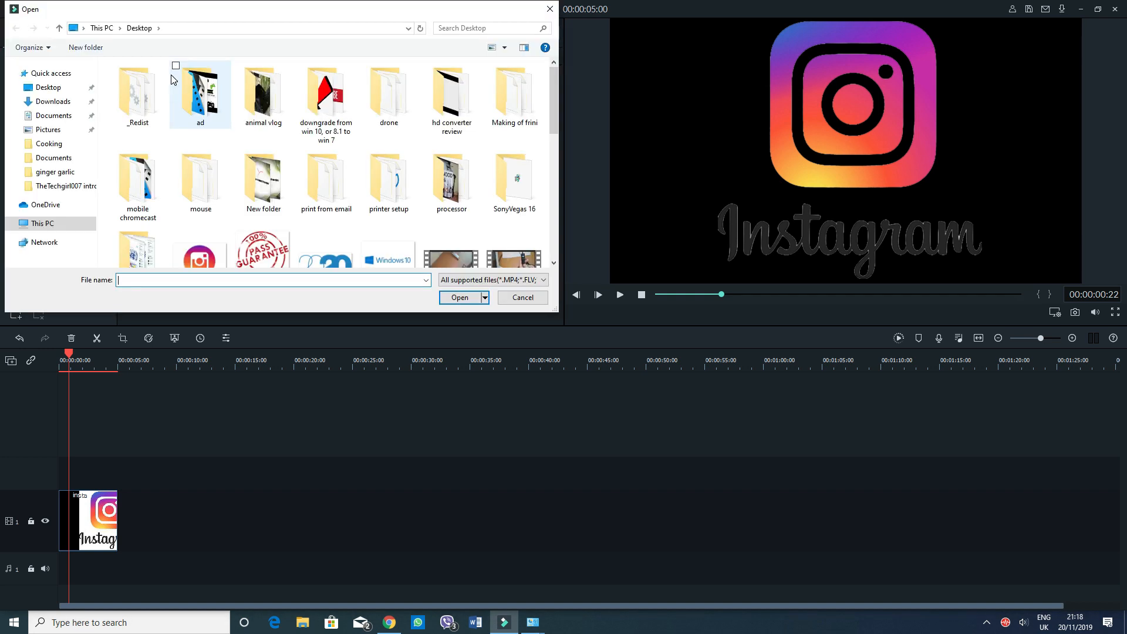
scroll("down", 3)
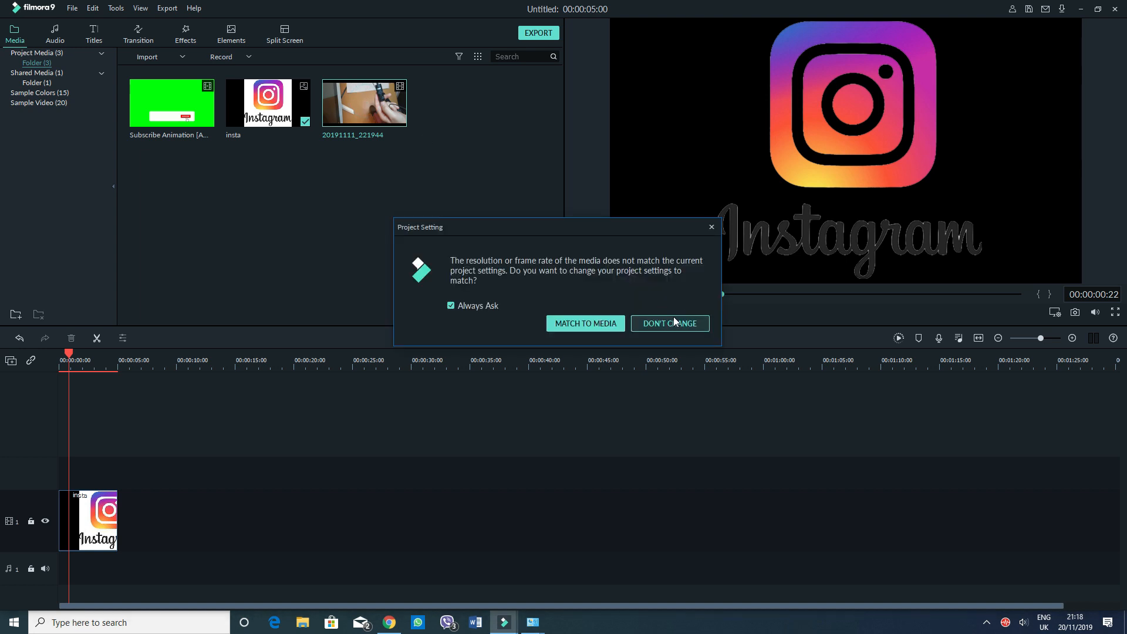
Keep current project settings, add a video track, and place the logo clip at track 2's start.
left_click(669, 323)
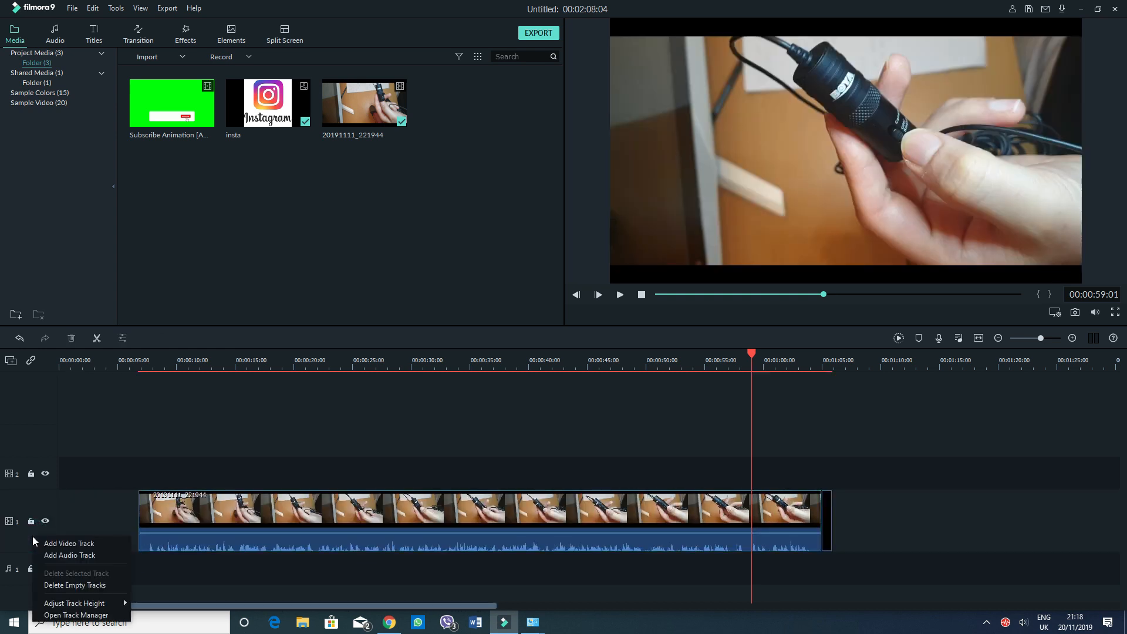
left_click(69, 543)
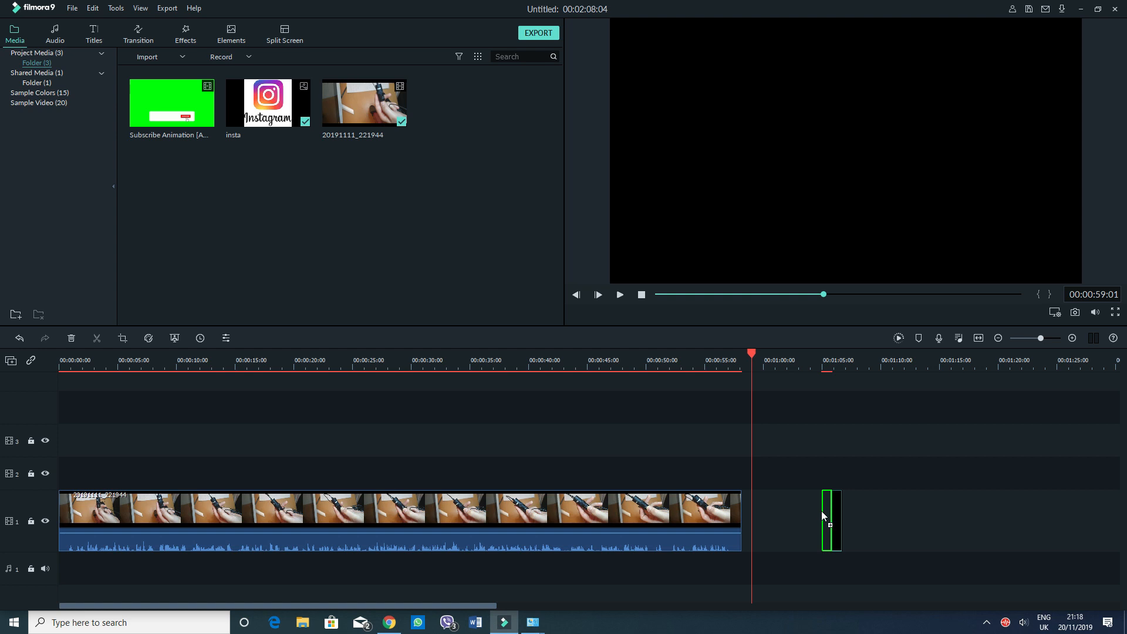
left_click_drag(826, 519, 787, 520)
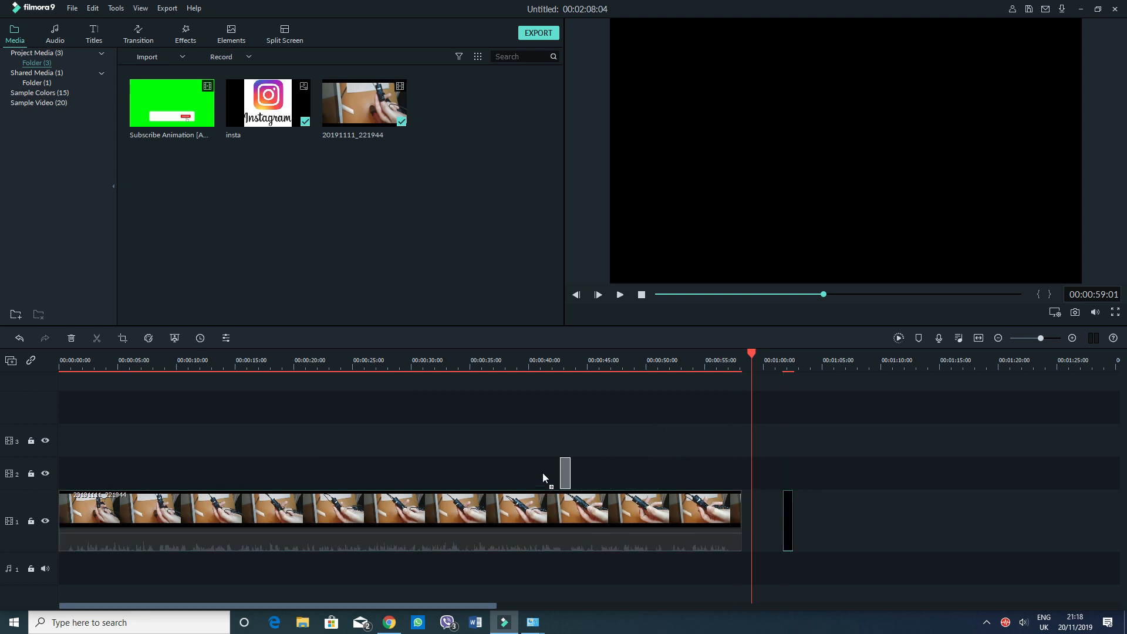
left_click_drag(564, 473, 170, 473)
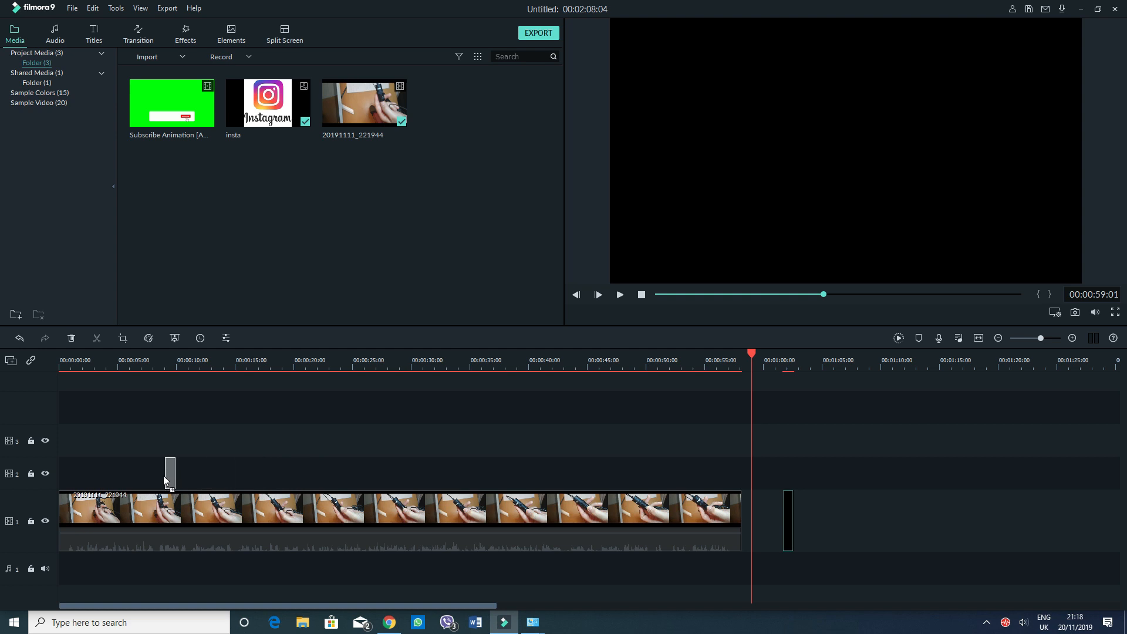
left_click_drag(170, 473, 63, 473)
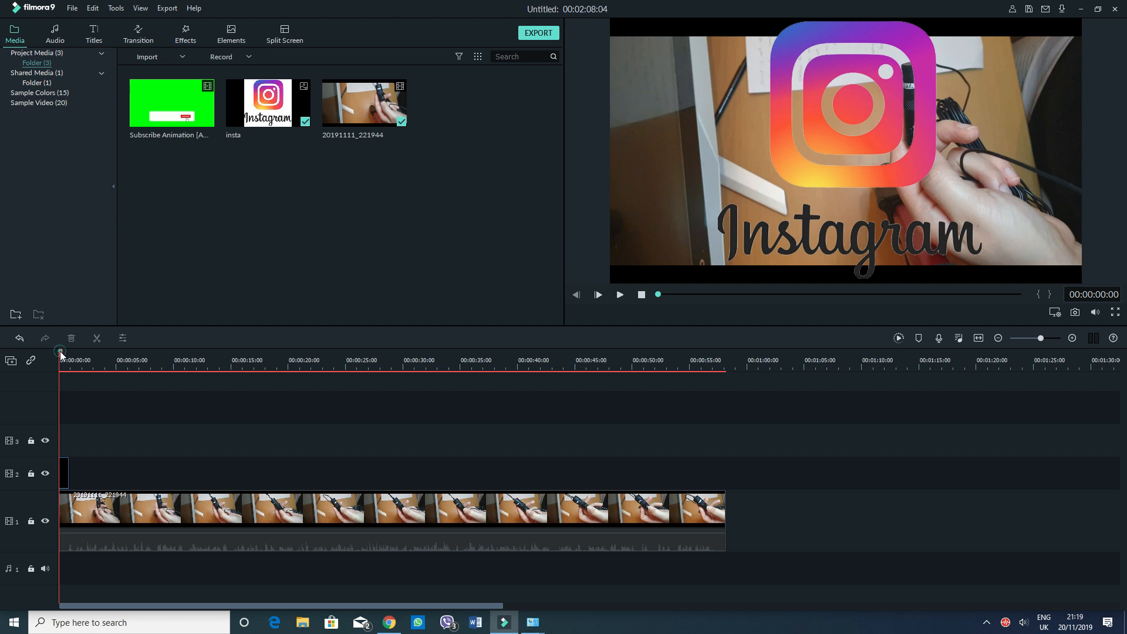
Add a second insta logo clip to track 2 after the keyed logo.
left_click(84, 359)
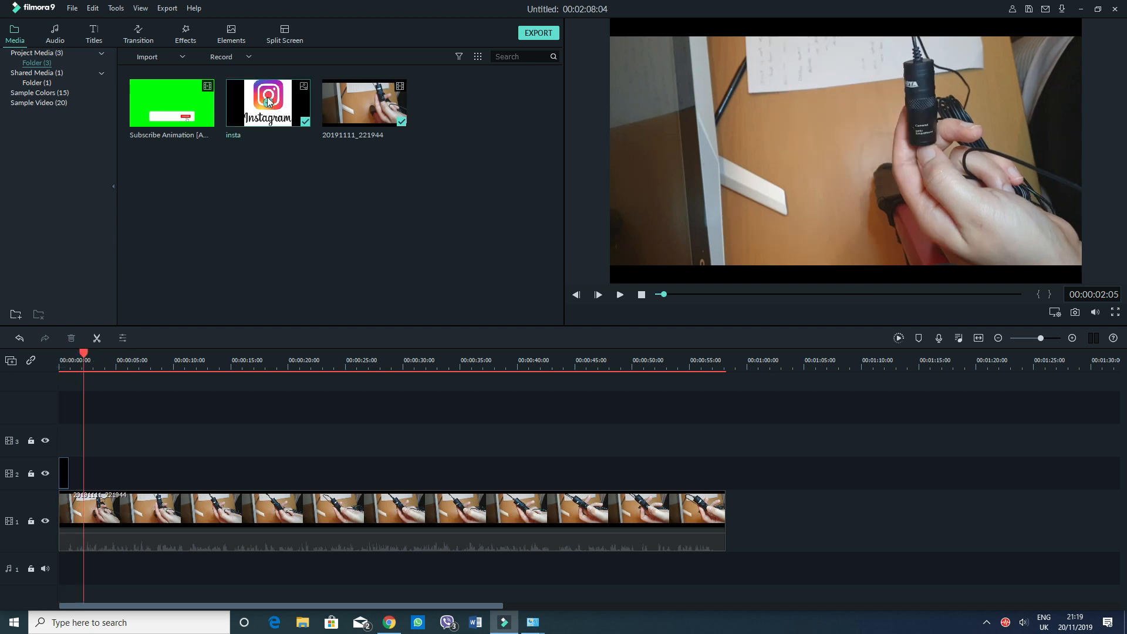
left_click_drag(267, 102, 111, 517)
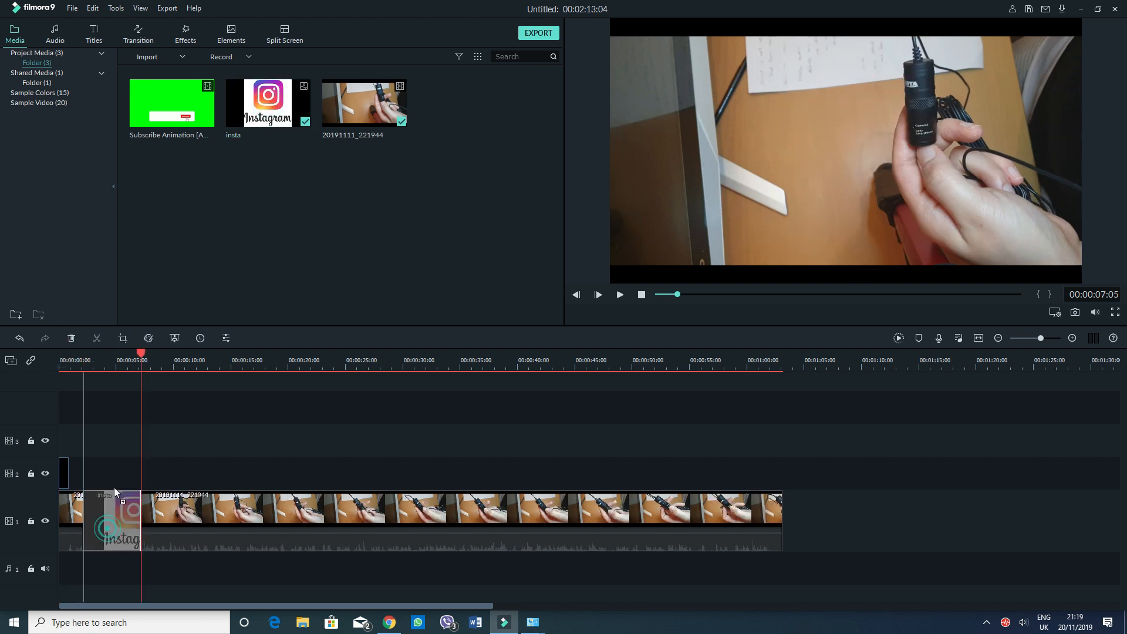
left_click_drag(115, 522, 111, 473)
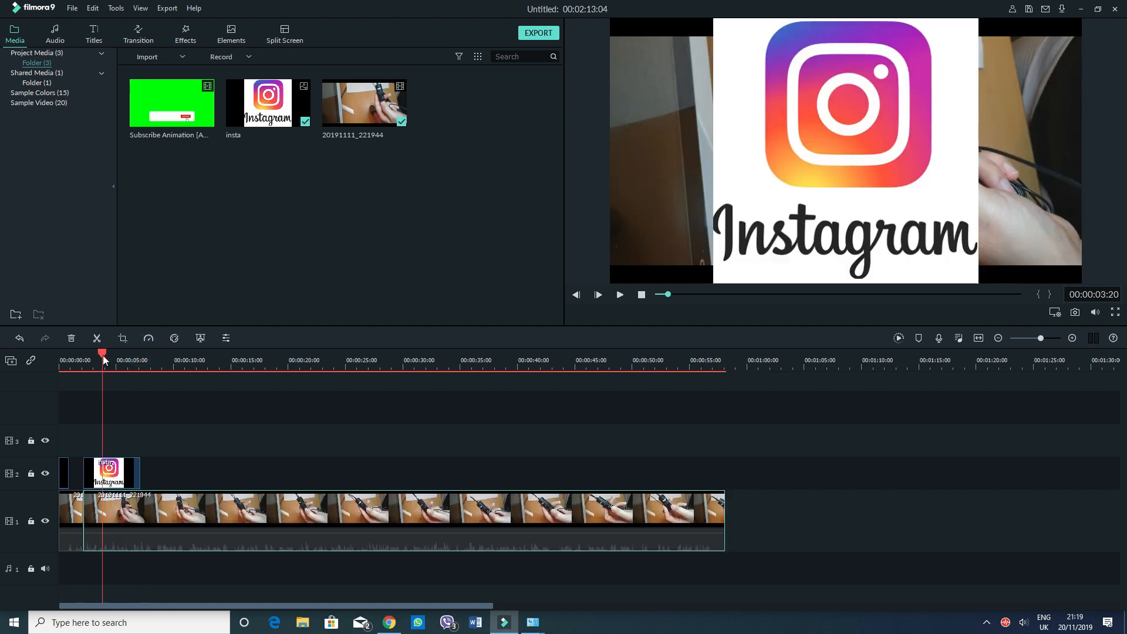
left_click(63, 359)
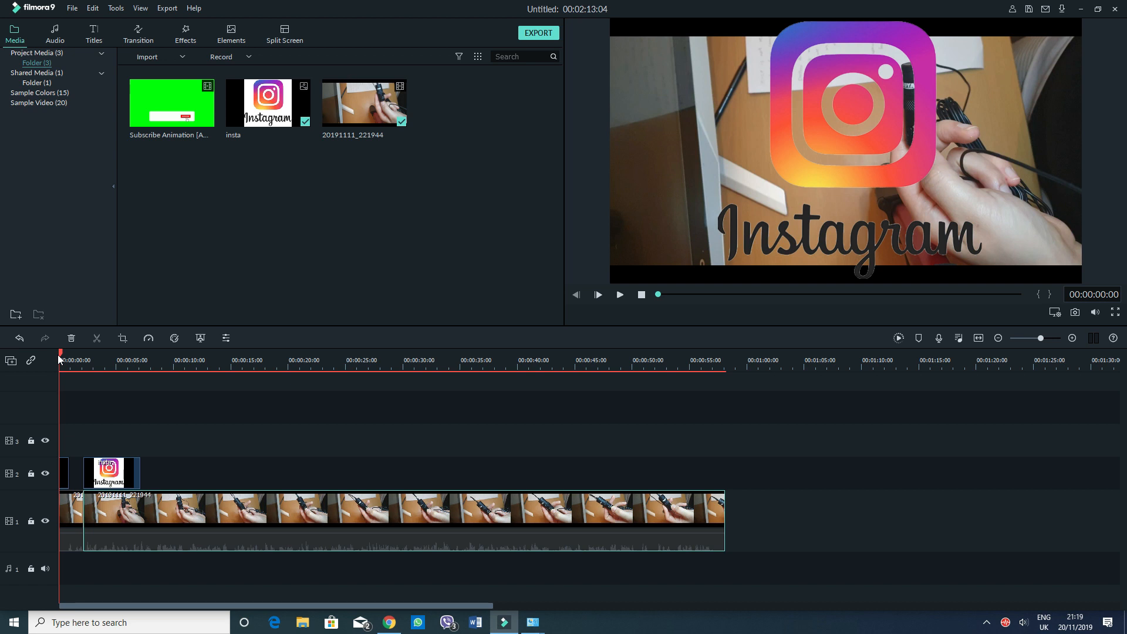
mouse_move(108, 432)
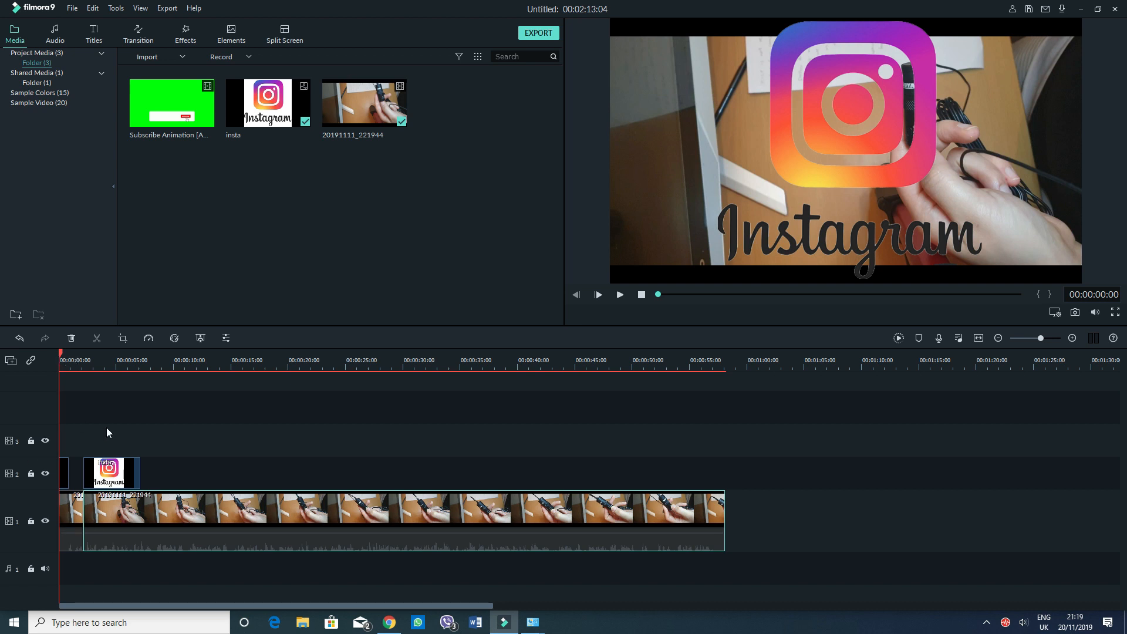